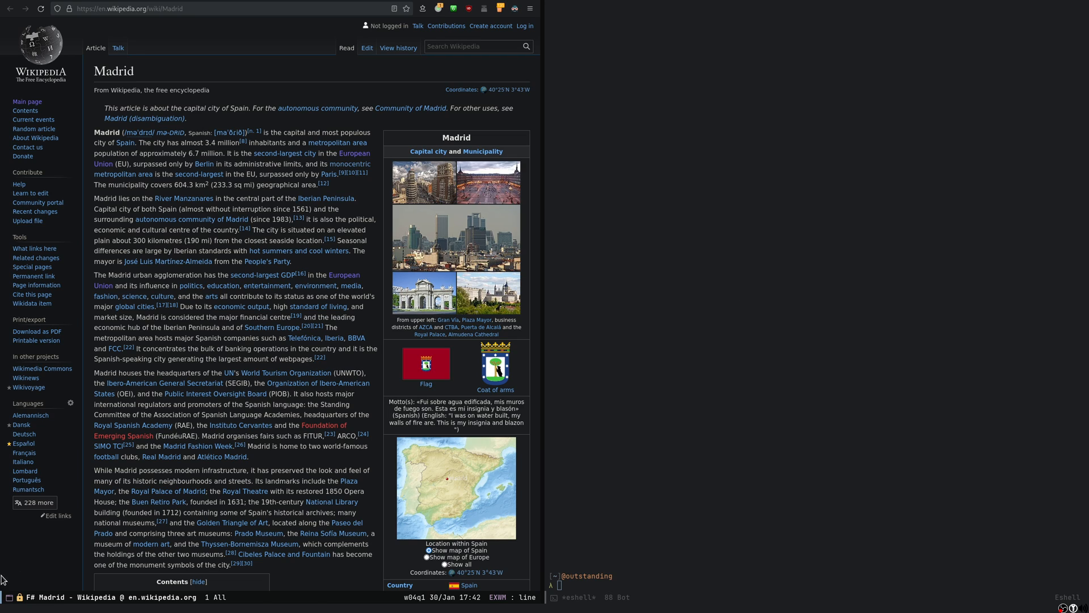
pyautogui.moveTo(253, 405)
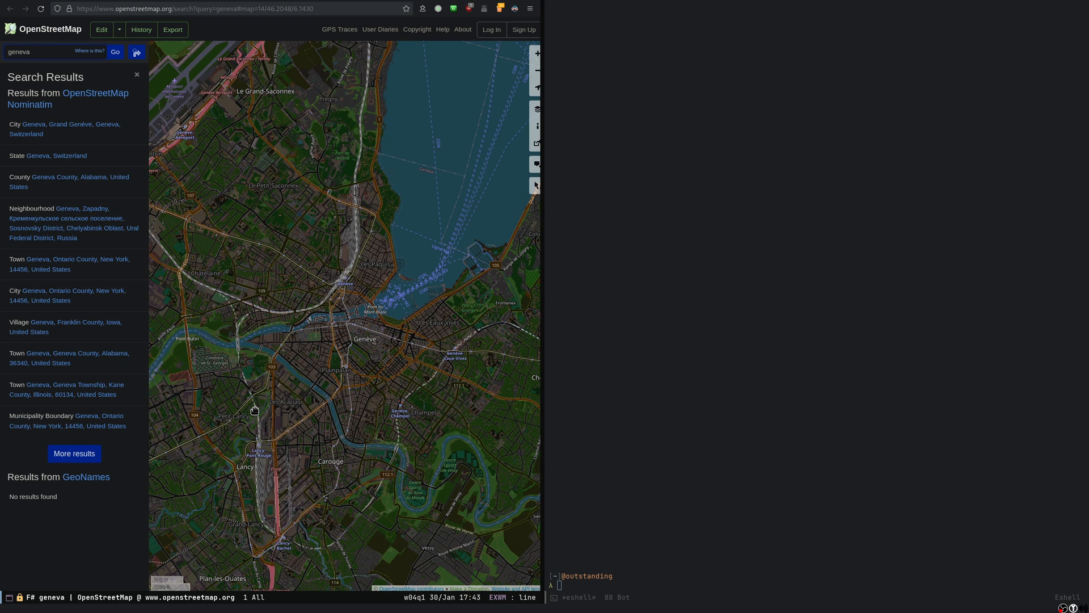
# Switch the browser buffer back to the Madrid Wikipedia article by narrowing on 'madri'.
pyautogui.write('madrid')
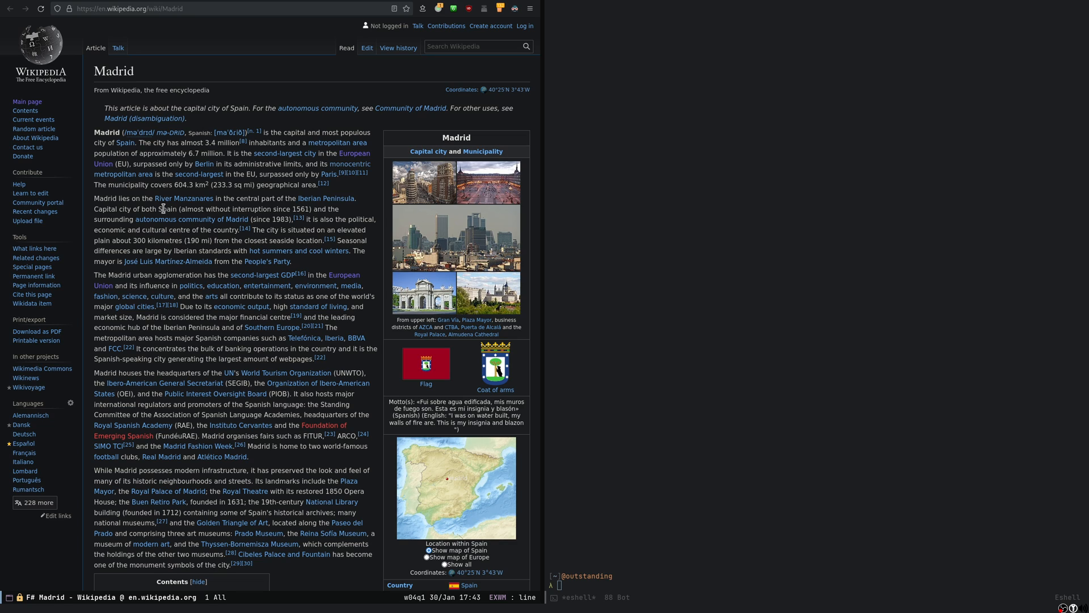
# Pick the geneva OpenStreetMap buffer from the C-x b Firefox buffer list.
pyautogui.press('C-x b')
pyautogui.write('^F#')
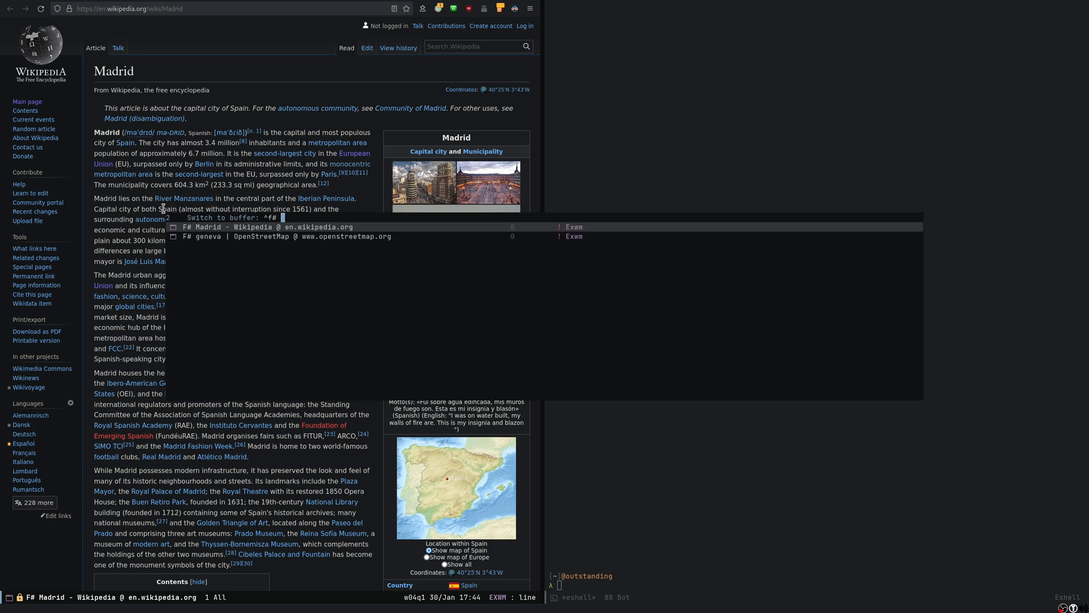
pyautogui.write('g')
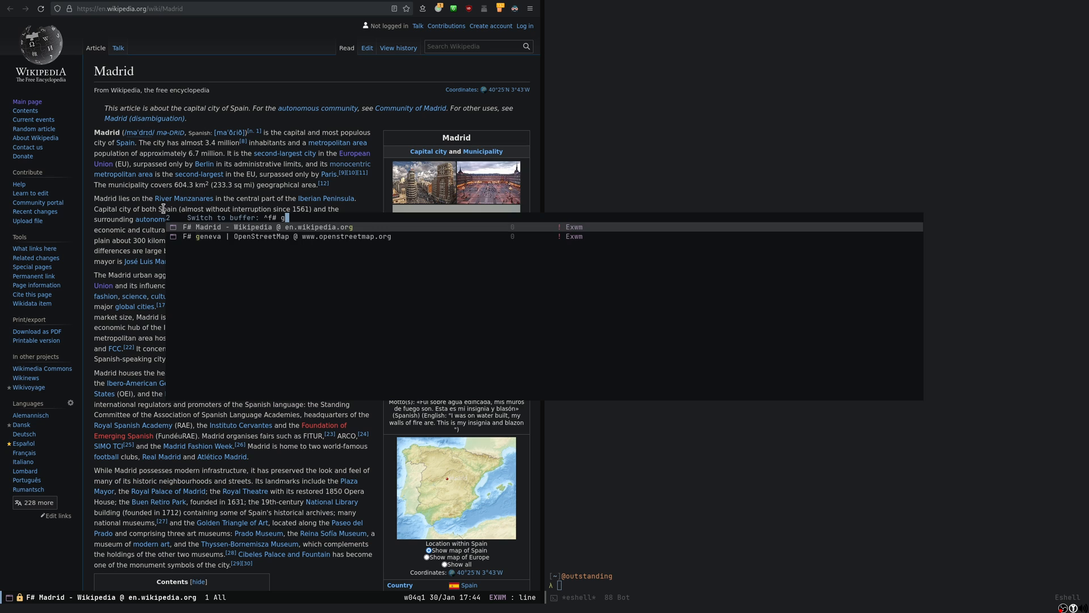
pyautogui.write('en')
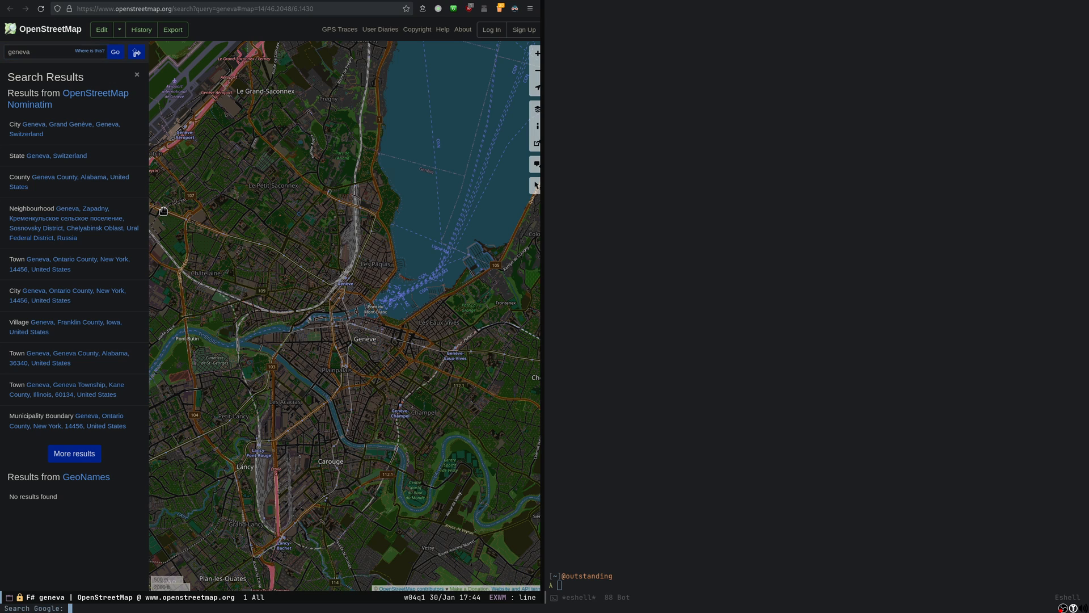
pyautogui.write('emacs lisp')
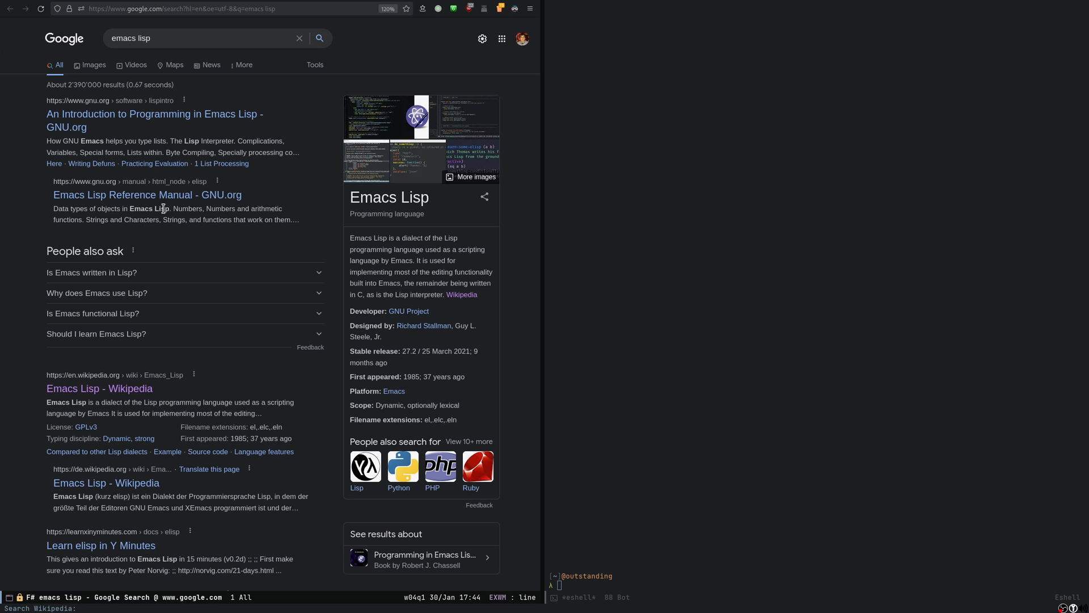
# Load the CERN Wikipedia article through the 'Search Wikipedia:' prompt.
pyautogui.click(99, 388)
pyautogui.write('^my')
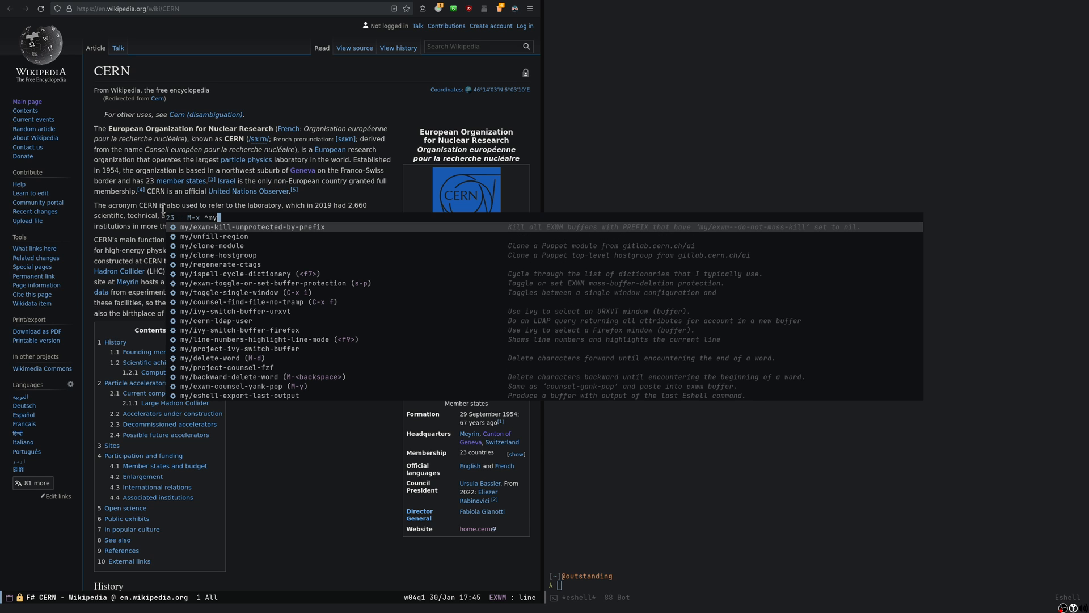
# Run my/exwm-kill-unprotected-by-prefix with the Firefox prefix to close unprotected buffers.
pyautogui.press('Escape')
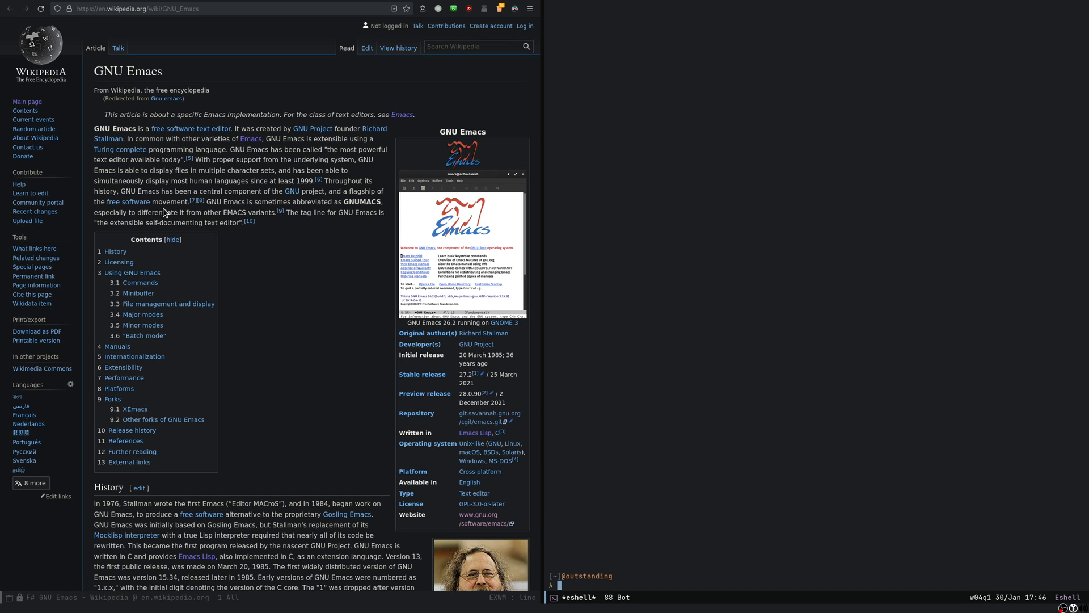
# Protect the GNU Emacs article buffer with s-p and open slack.com on the right.
pyautogui.write('slack.com')
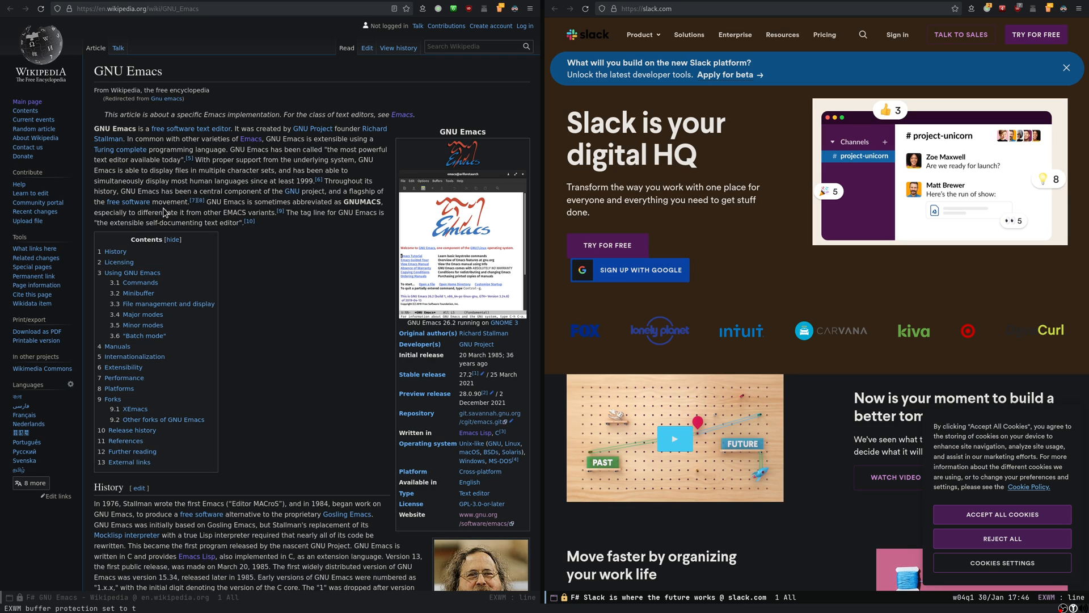
pyautogui.moveTo(9, 432)
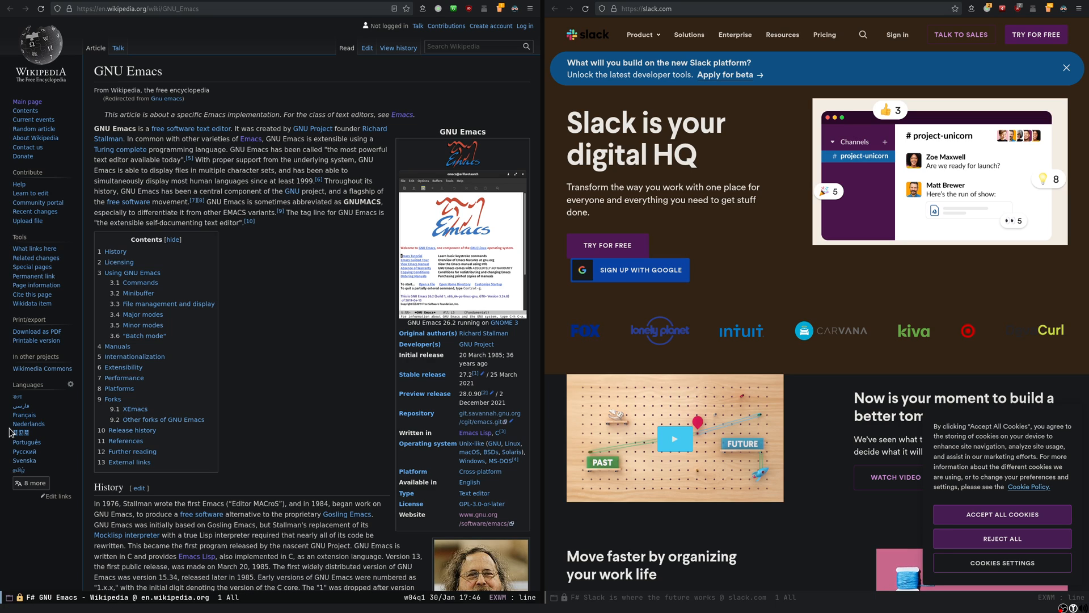
pyautogui.press('M-x')
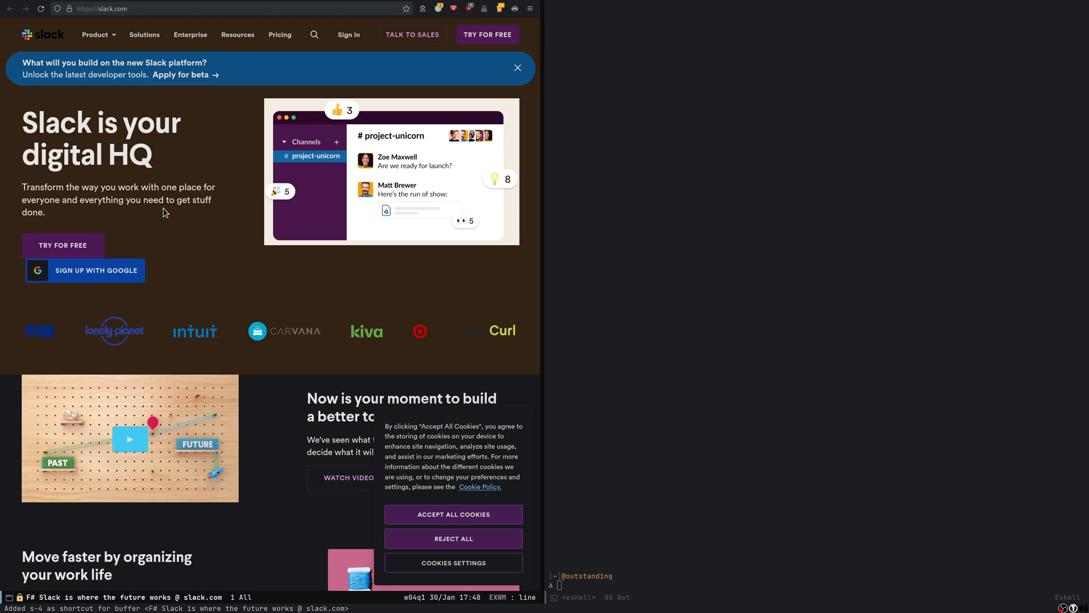
pyautogui.moveTo(105, 267)
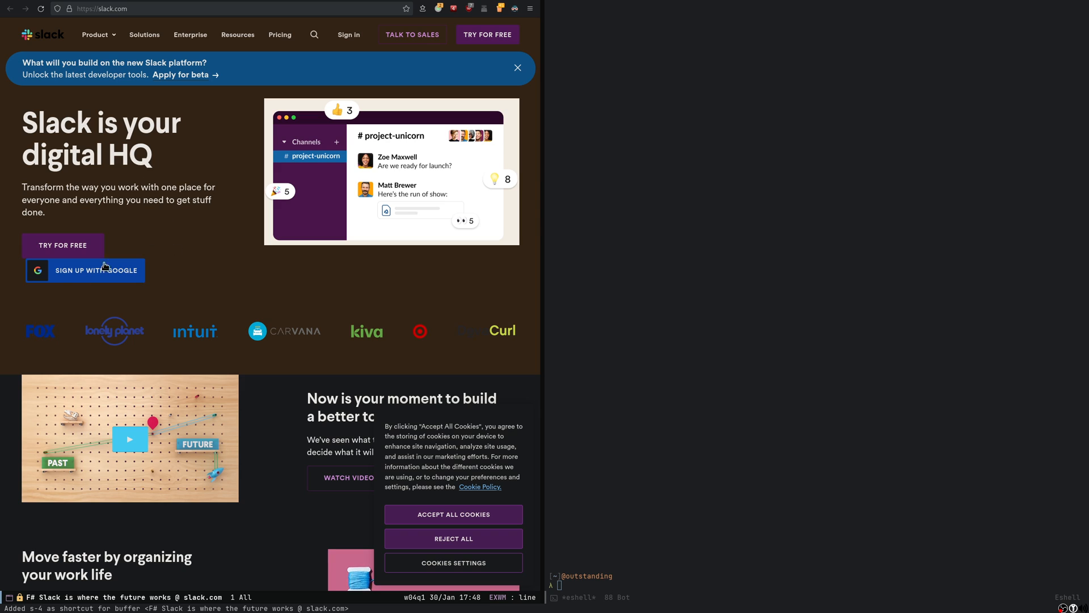
pyautogui.moveTo(312, 561)
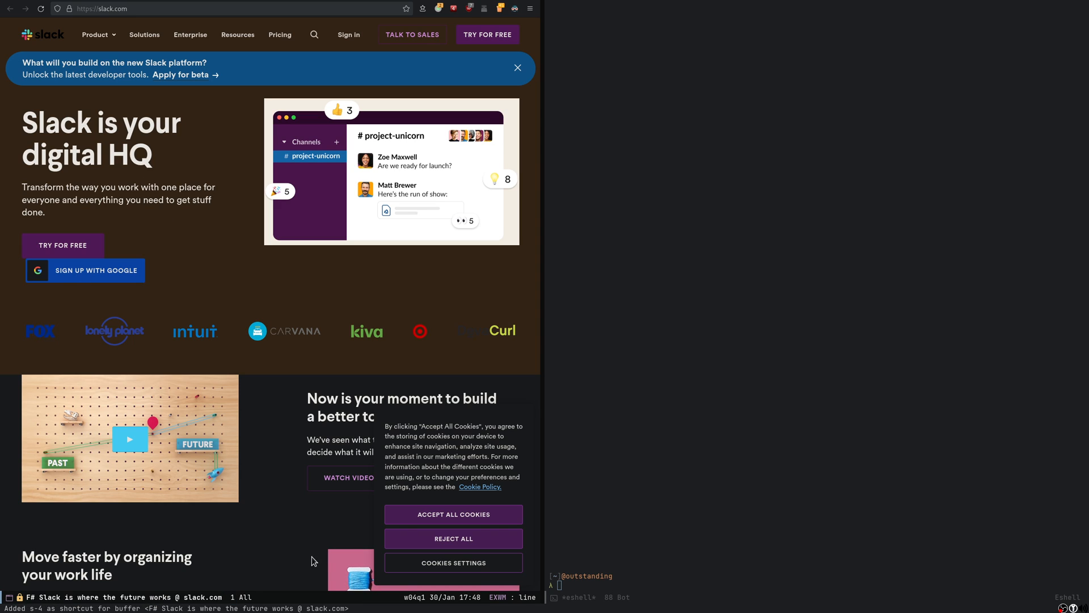
pyautogui.moveTo(361, 302)
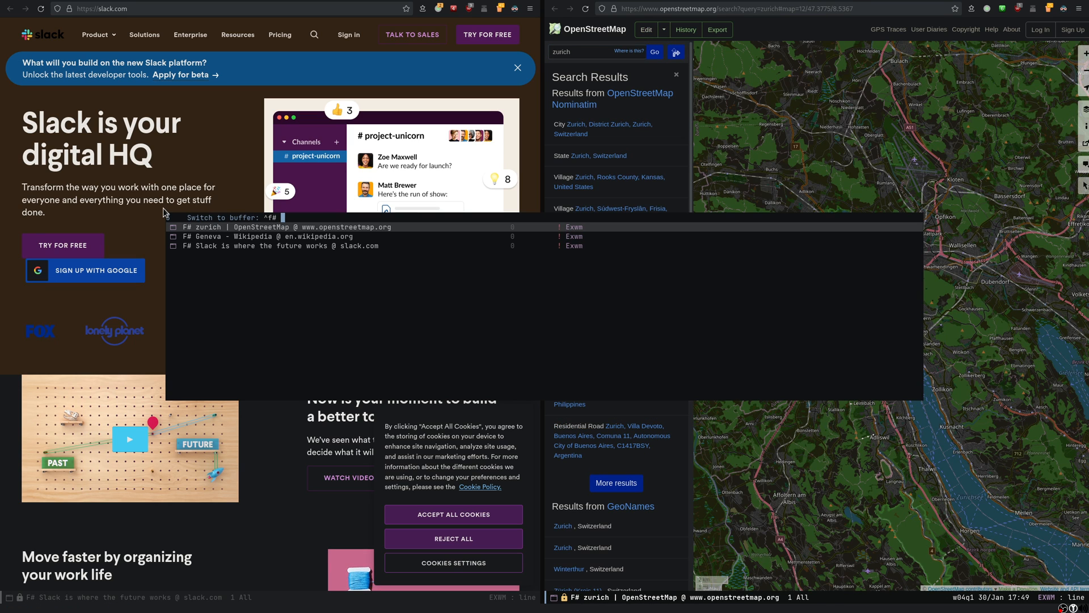
# Display the Slack homepage buffer in the right pane, filtering Firefox buffers with ^F#.
pyautogui.press('Escape')
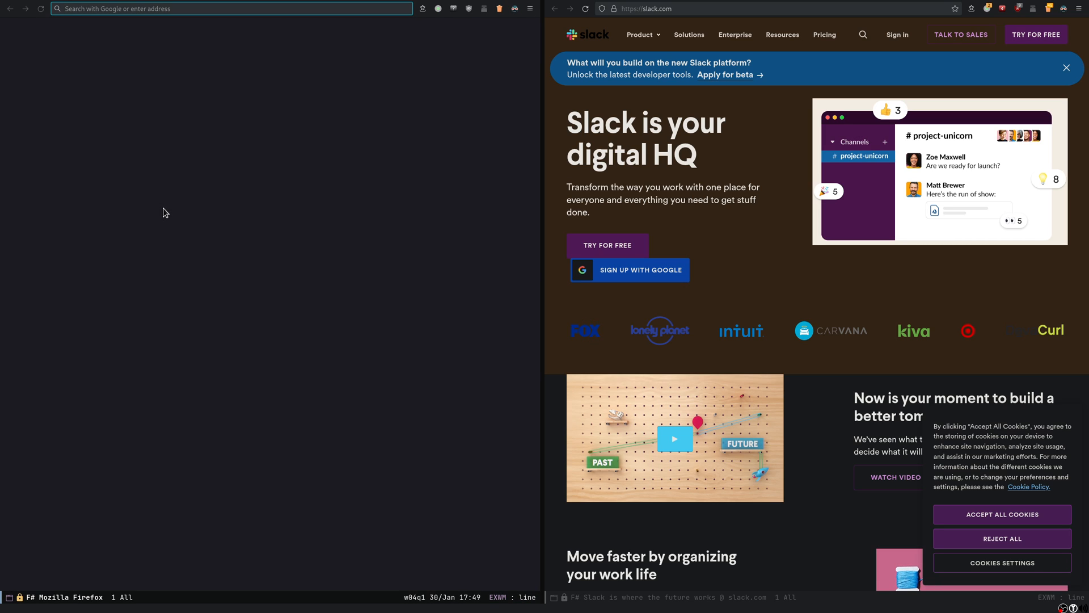
pyautogui.write('https://www.gnu.org')
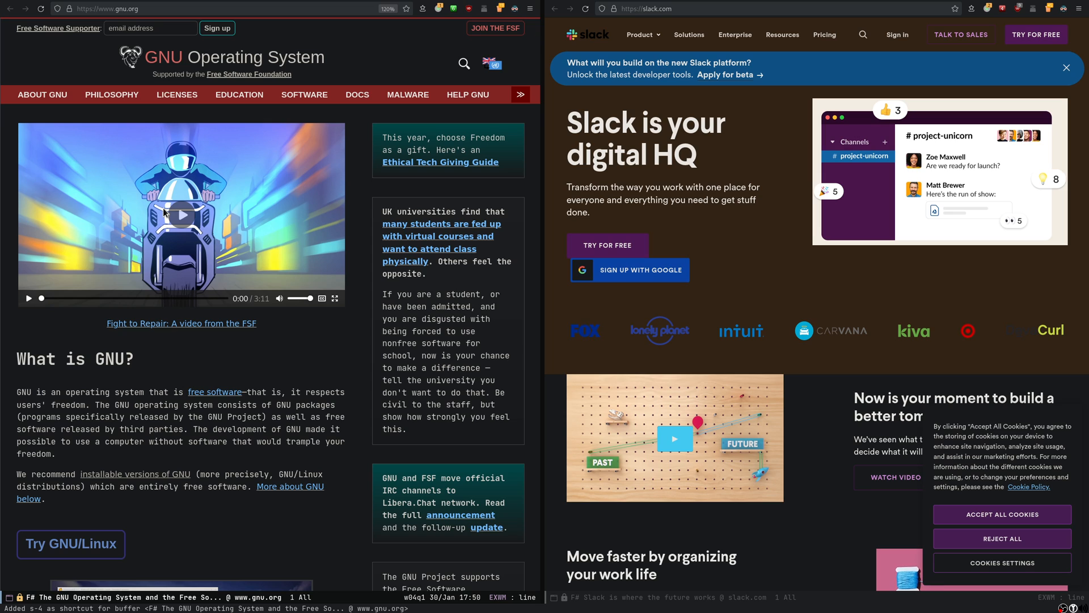
pyautogui.press('M-x')
pyautogui.write('dot')
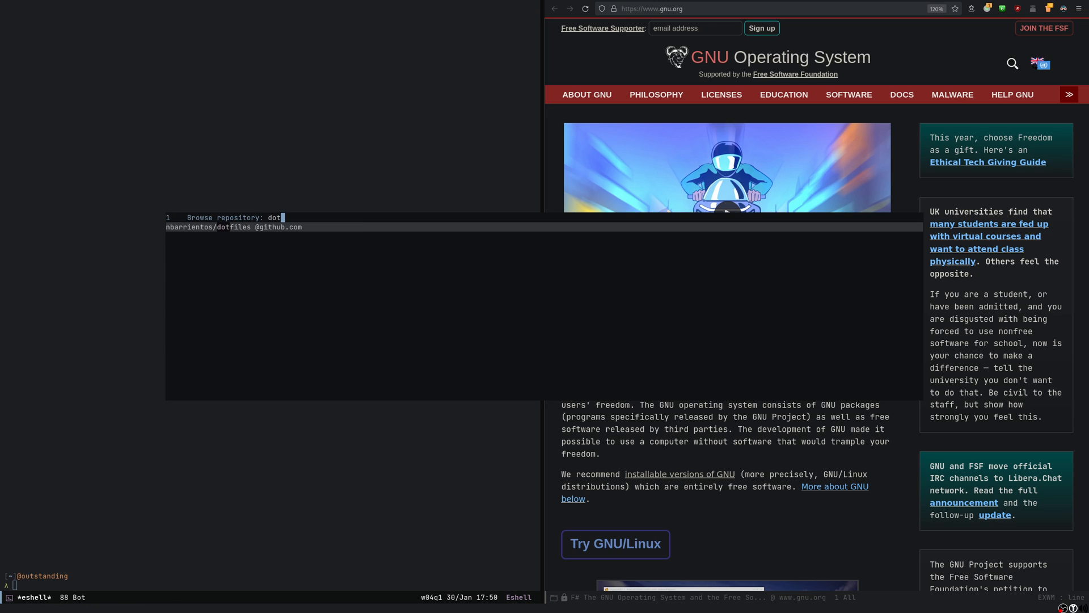
# Open the dotfiles GitHub repository, then .emacs.d/init.el found by fuzzy-searching 'ini'.
pyautogui.press('Return')
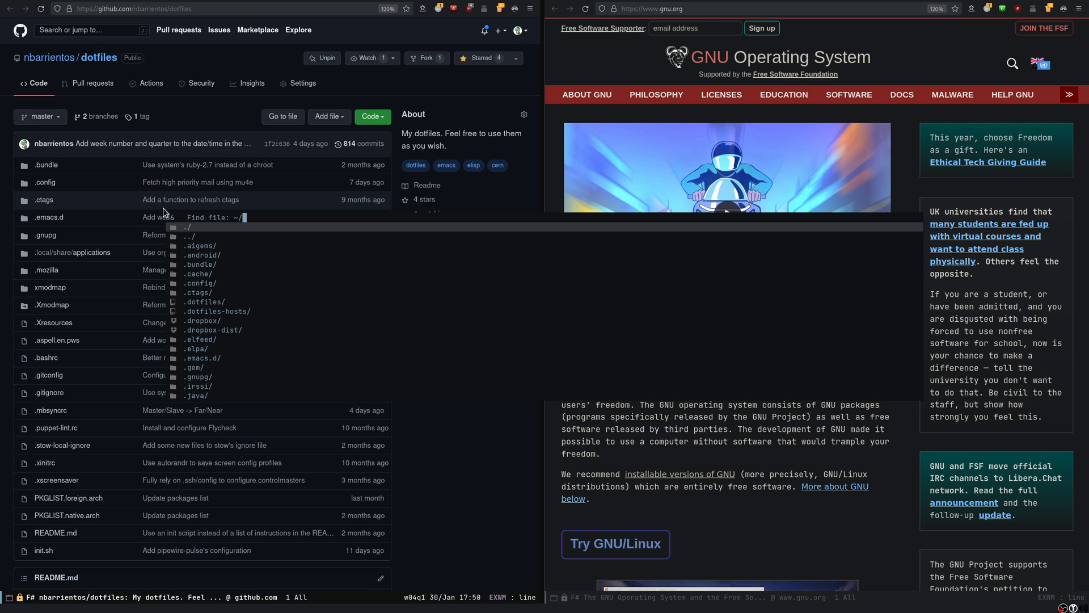
pyautogui.write('dotfiles/ema')
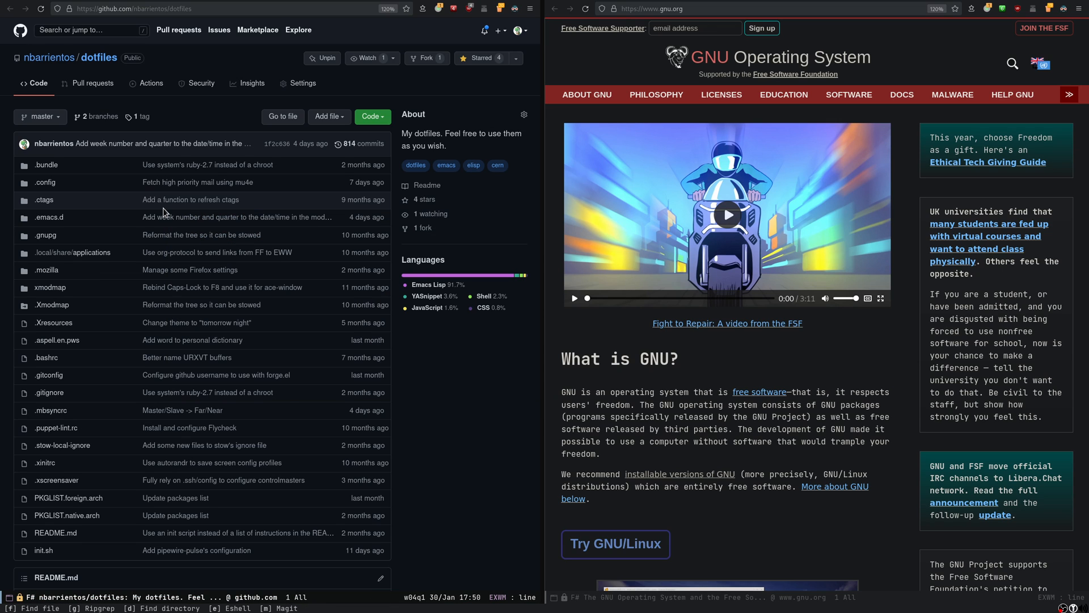
pyautogui.write('ini')
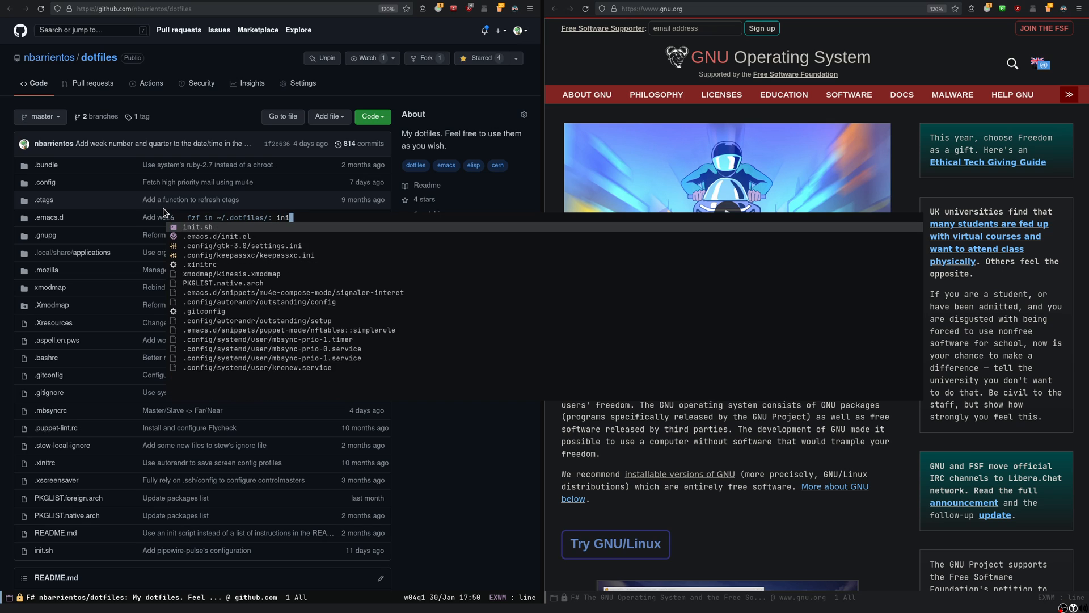
pyautogui.click(217, 236)
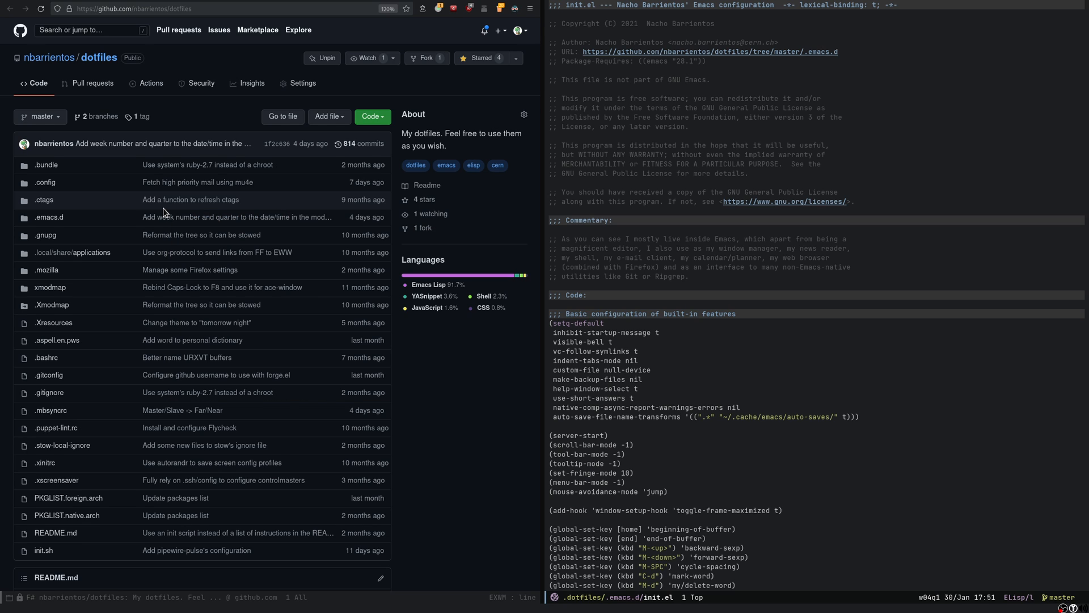